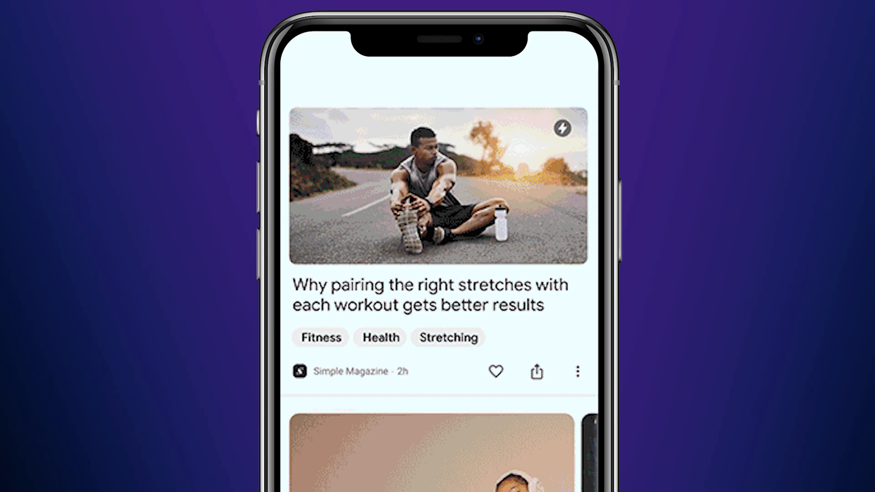
# - Enable Max Image Preview in Rank Math's post robots meta and set it to Large
pyautogui.scroll(-3)
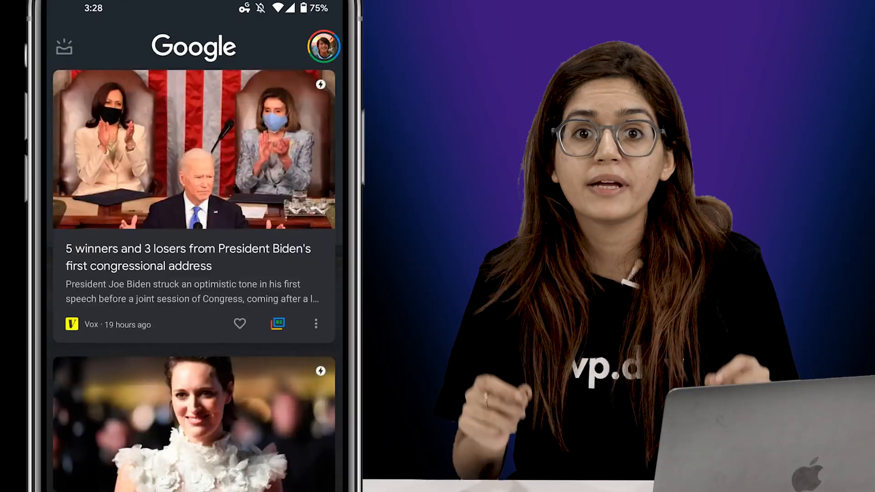
pyautogui.scroll(3)
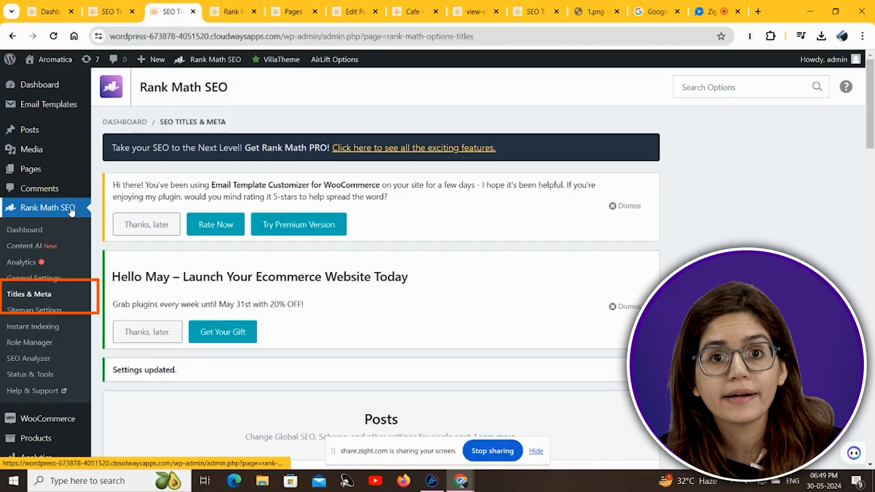
pyautogui.scroll(-3)
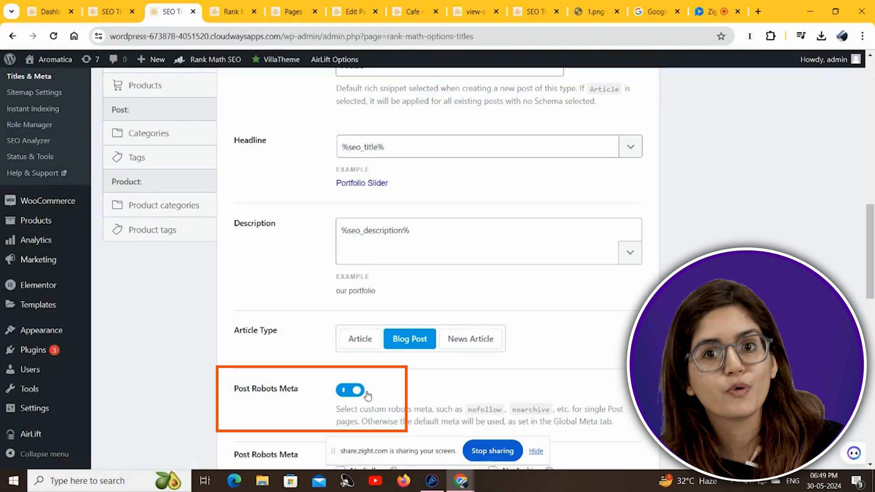
pyautogui.click(355, 11)
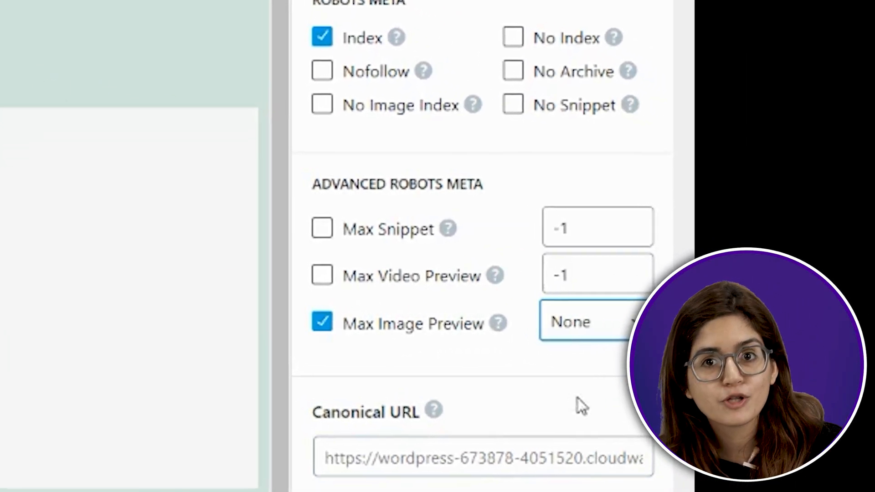
pyautogui.click(586, 321)
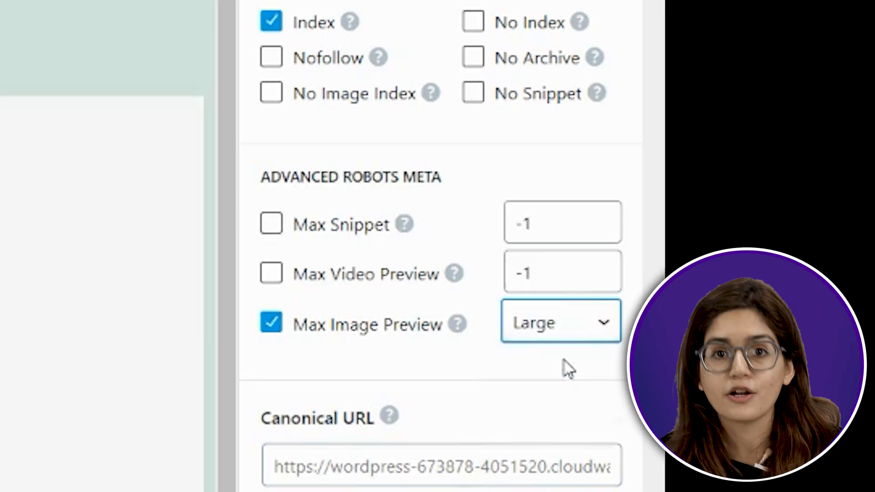
pyautogui.moveTo(559, 303)
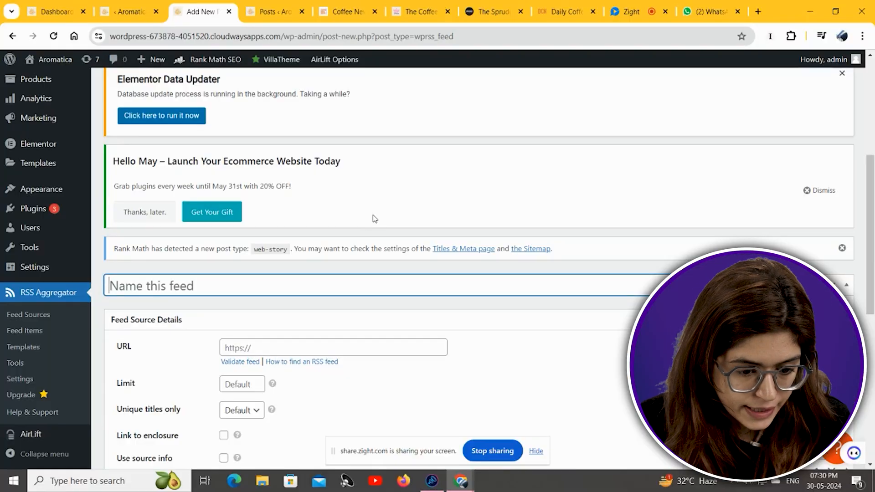
pyautogui.write('Discover')
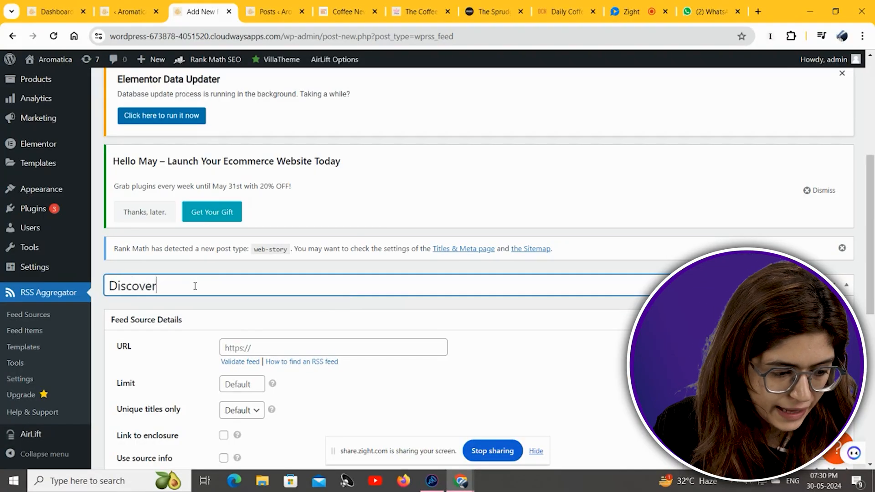
pyautogui.write('Feed Source')
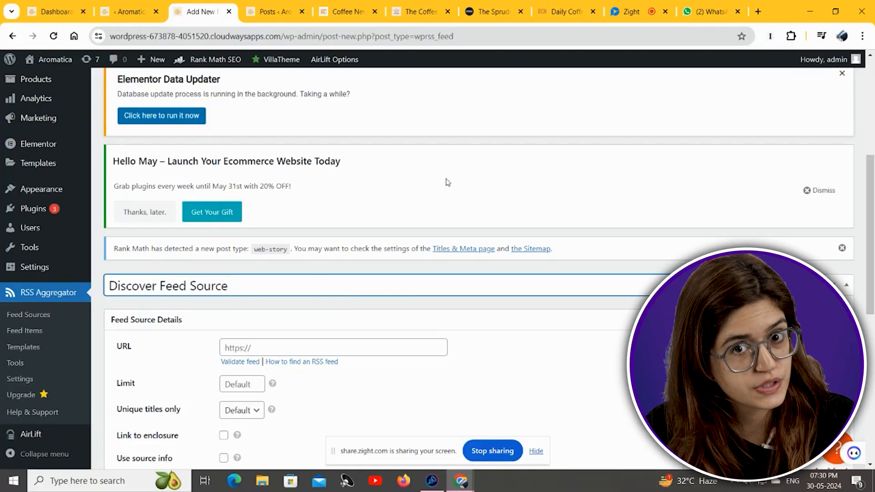
pyautogui.write('https://media.rss.com/coffeebreakyt/feed.xml')
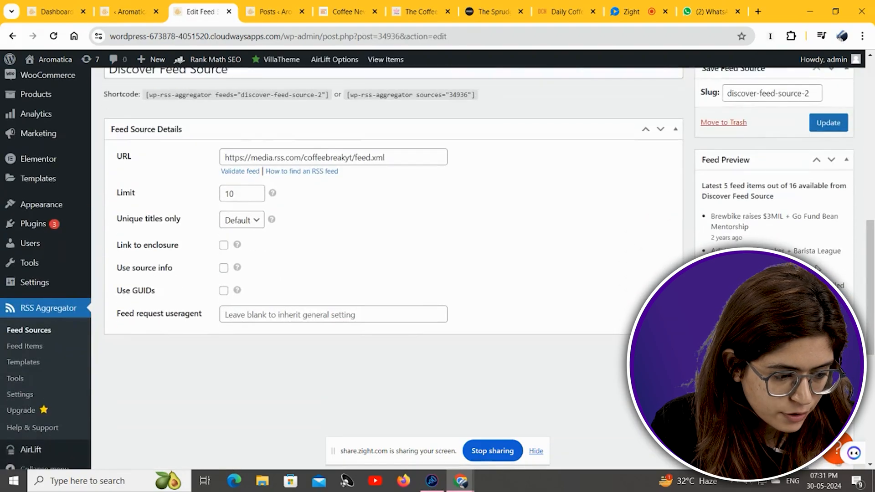
# - Insert a WP RSS Aggregator Feeds block after the post text
pyautogui.click(312, 11)
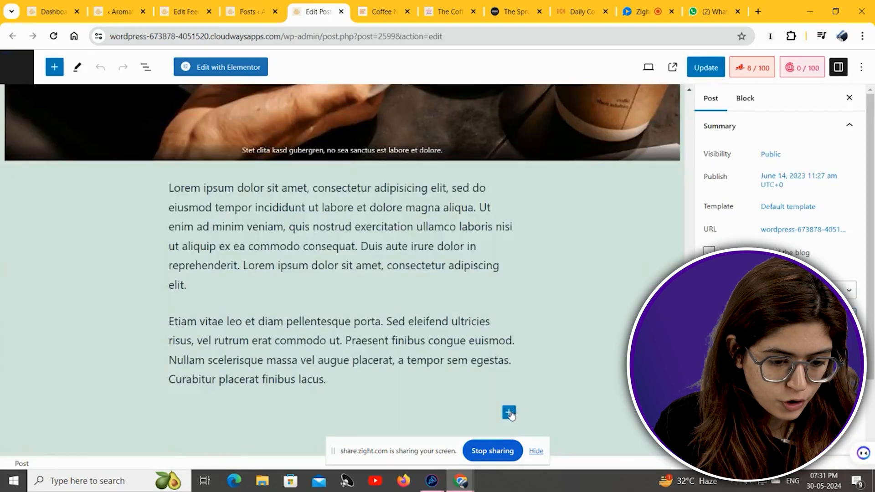
pyautogui.click(509, 415)
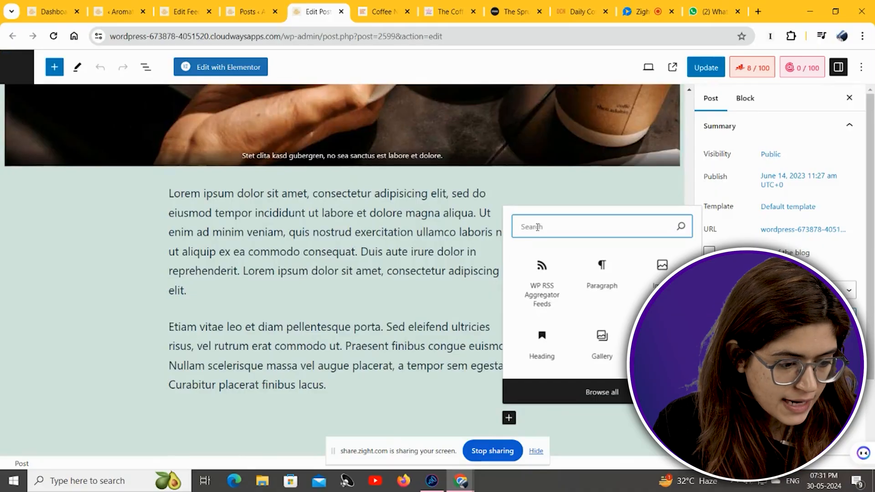
pyautogui.write('WP')
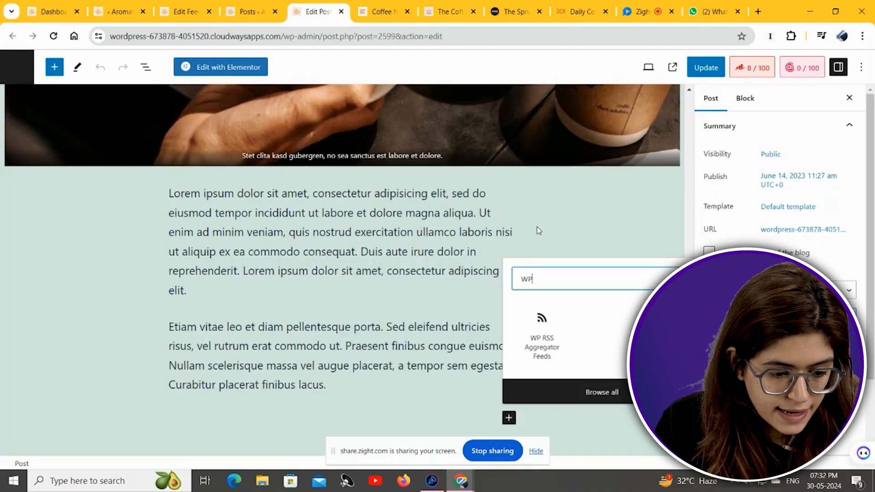
pyautogui.click(540, 340)
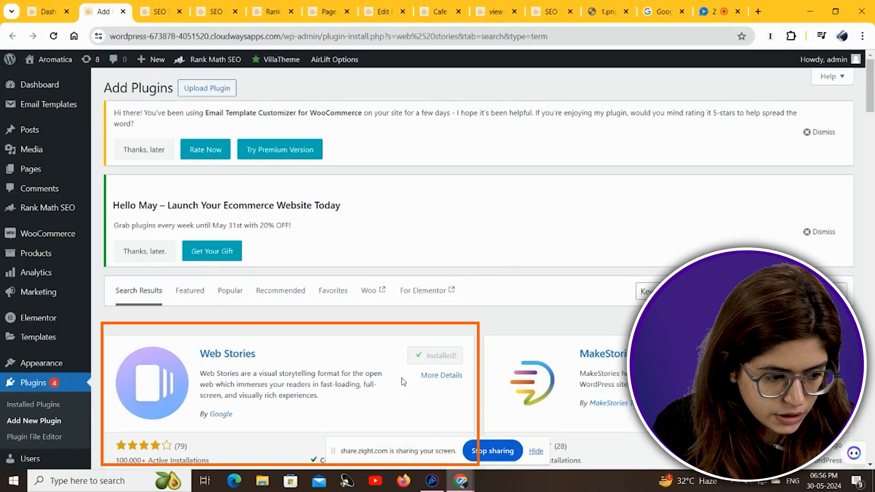
# - Activate the Web Stories plugin from its plugin card
pyautogui.click(441, 356)
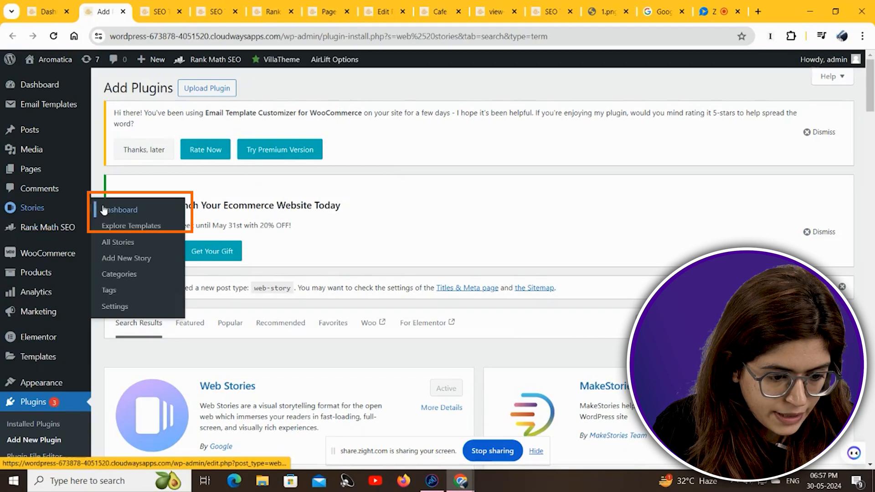
pyautogui.moveTo(120, 212)
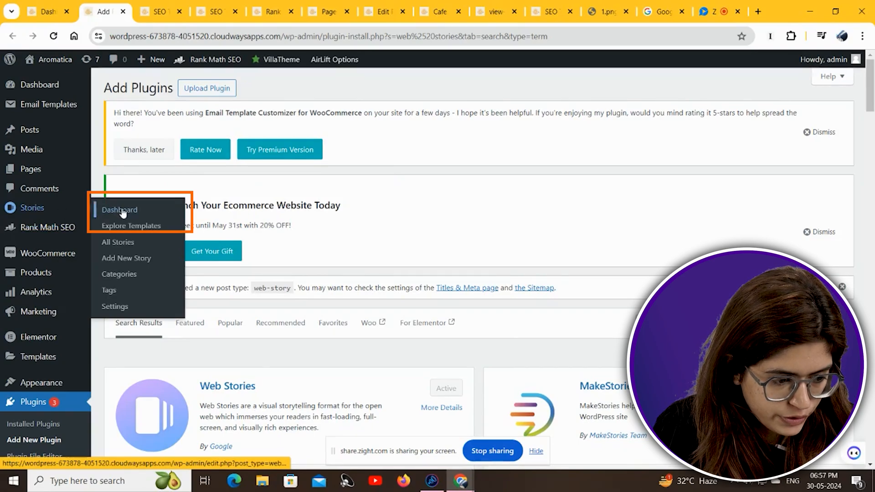
# - Open Stories > Explore Templates and browse the grid of 59 story templates
pyautogui.click(131, 226)
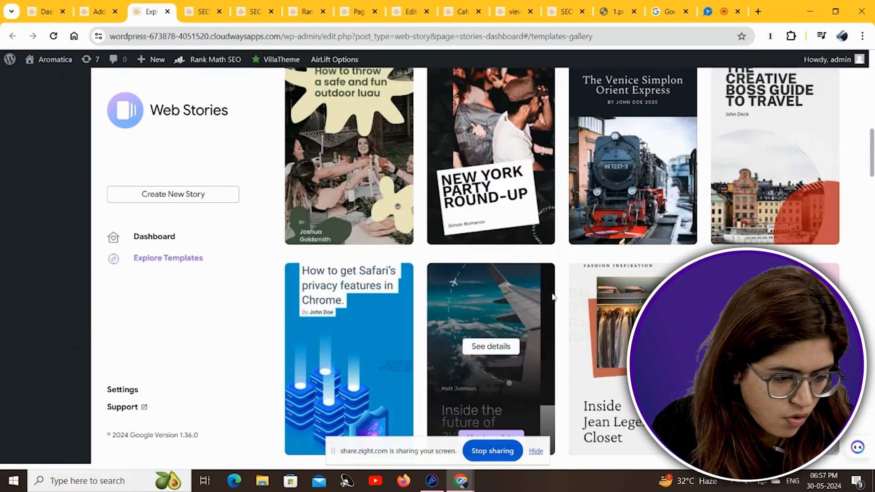
pyautogui.scroll(-3)
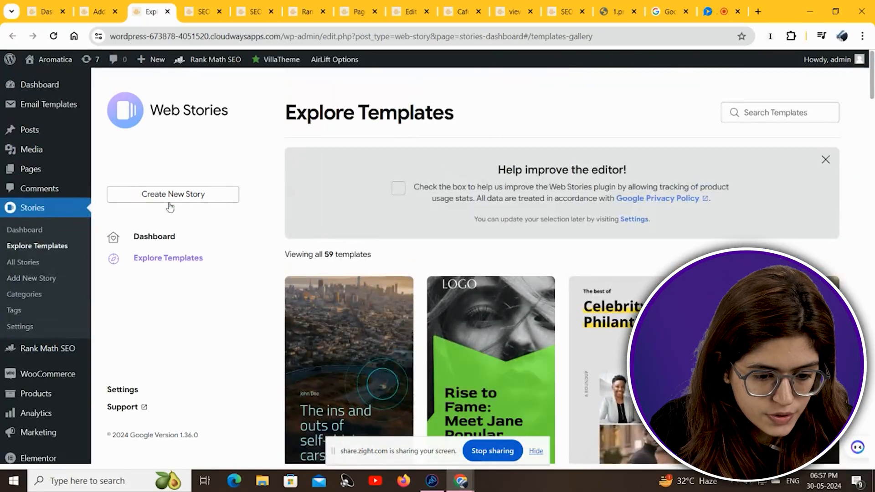
pyautogui.scroll(-3)
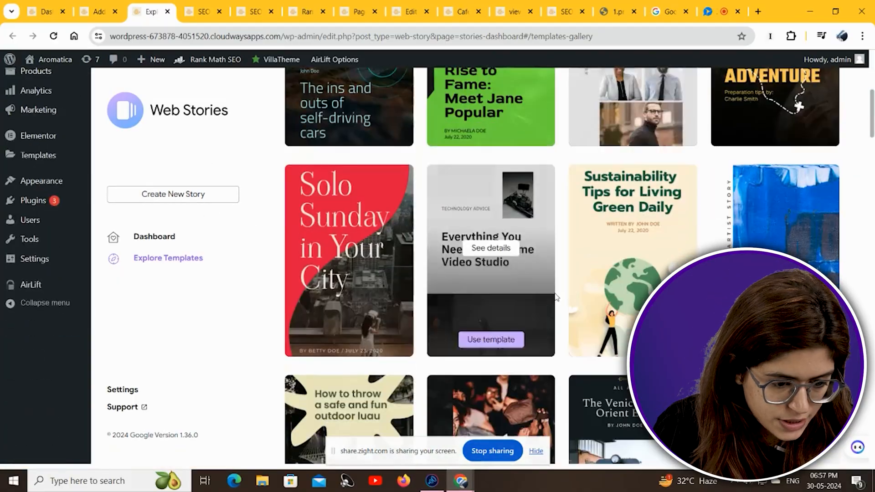
pyautogui.scroll(-3)
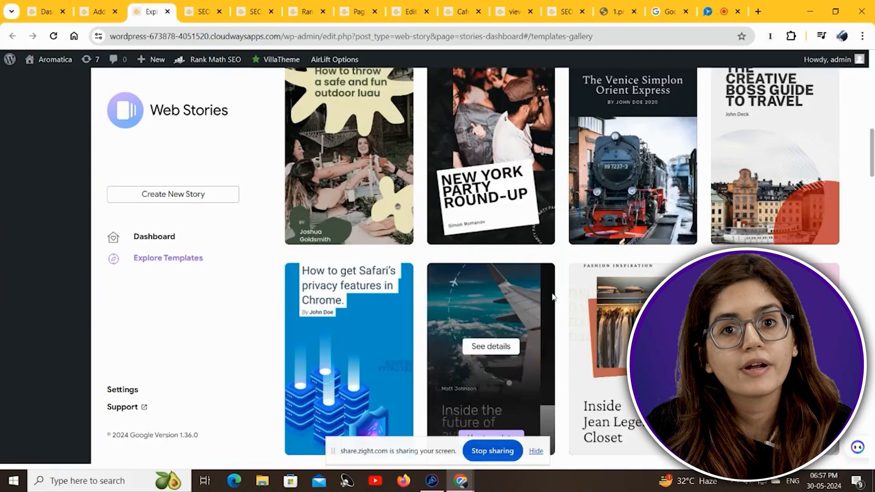
pyautogui.scroll(-3)
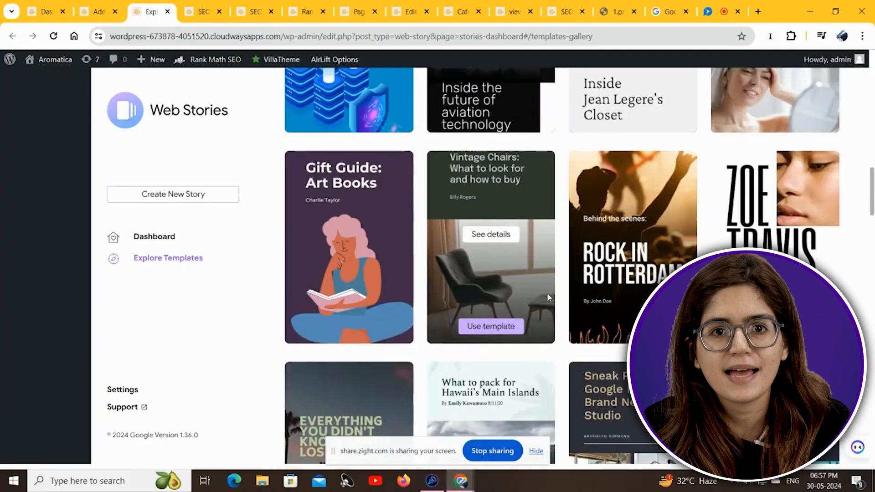
pyautogui.scroll(-3)
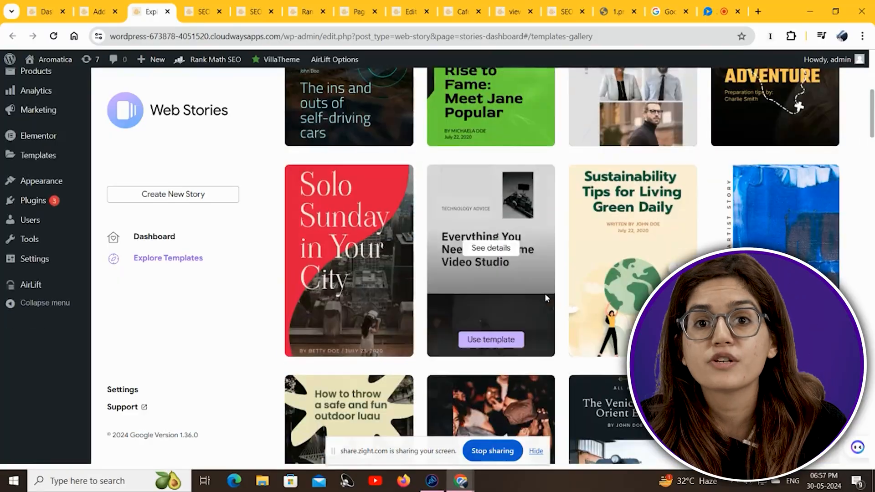